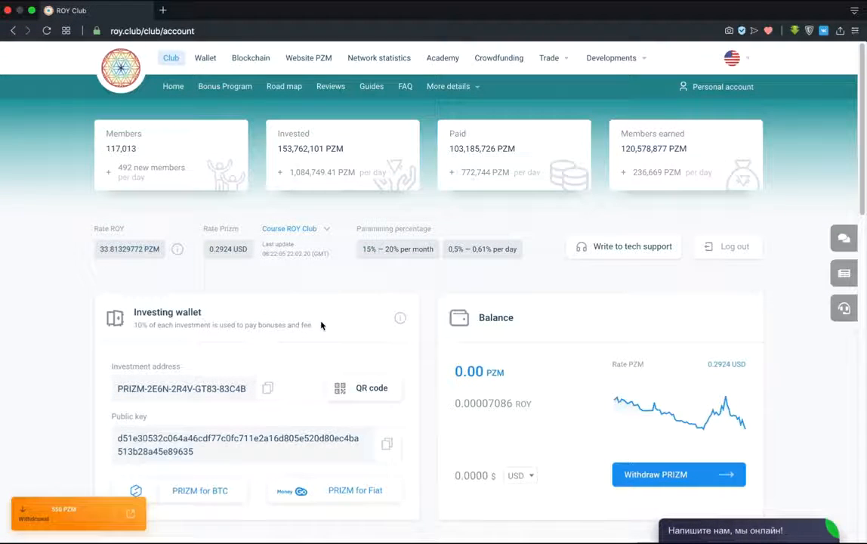
Step: Apply in Structure management to change leader to 9926
{"action": "scroll", "scroll_direction": "down", "scroll_amount": 3}
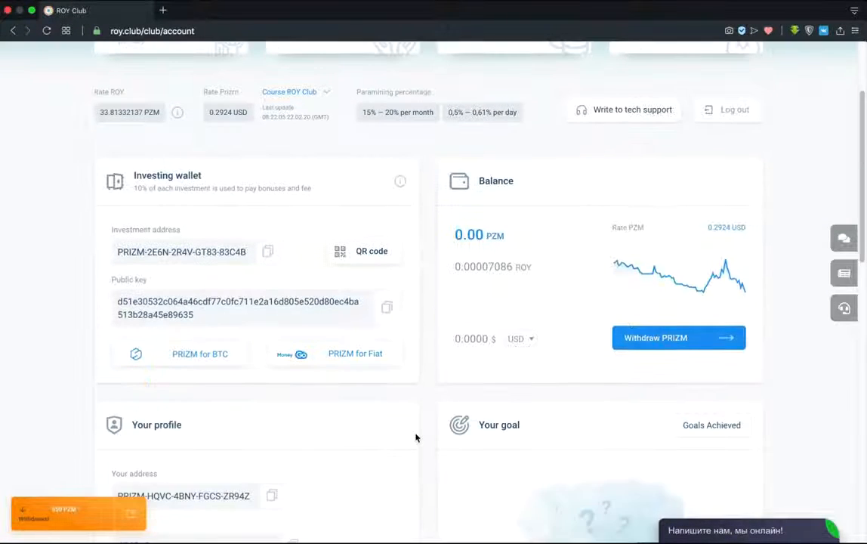
{"action": "scroll", "scroll_direction": "down", "scroll_amount": 3}
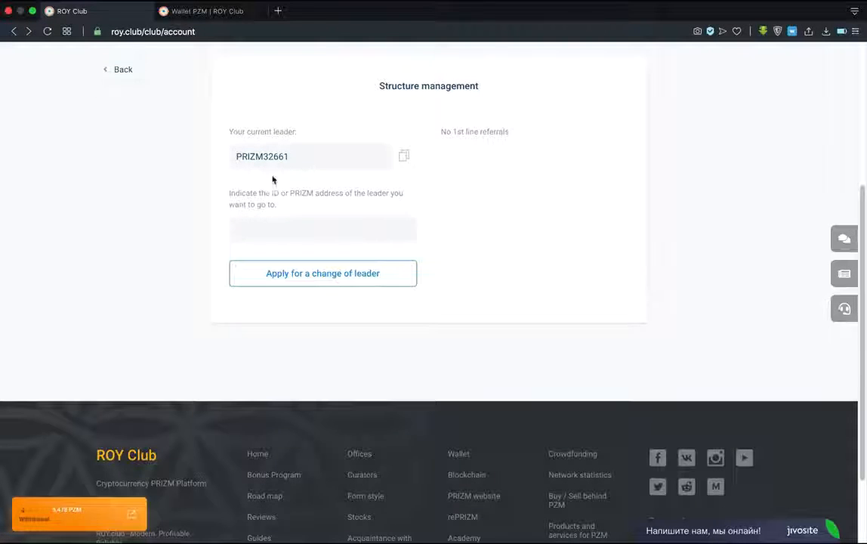
{"action": "mouse_move", "coordinate": [279, 237]}
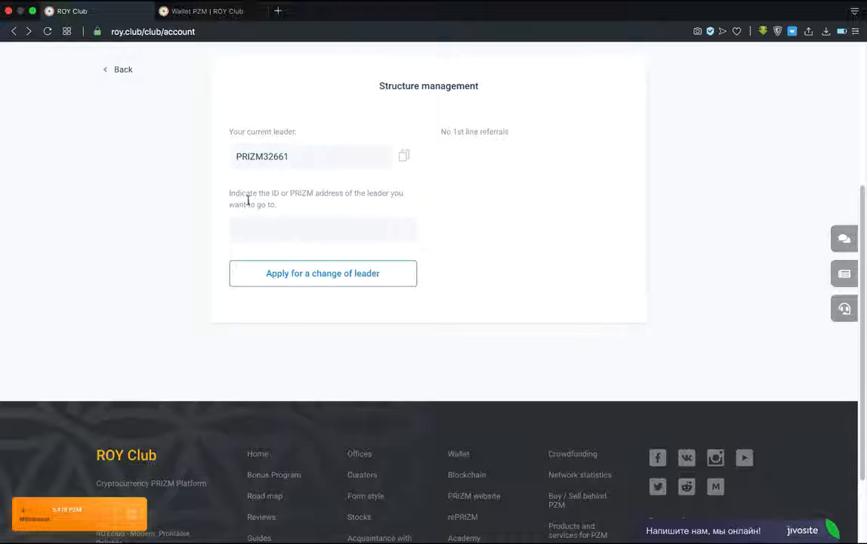
{"action": "mouse_move", "coordinate": [326, 204]}
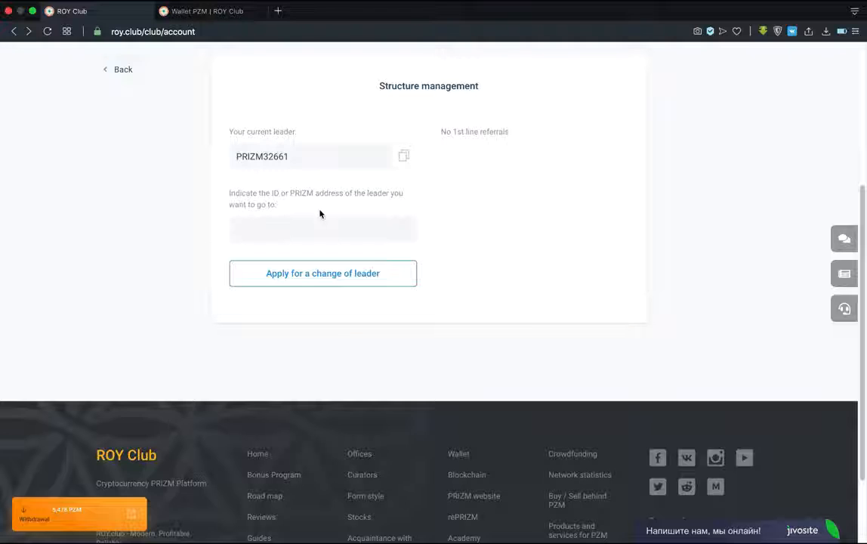
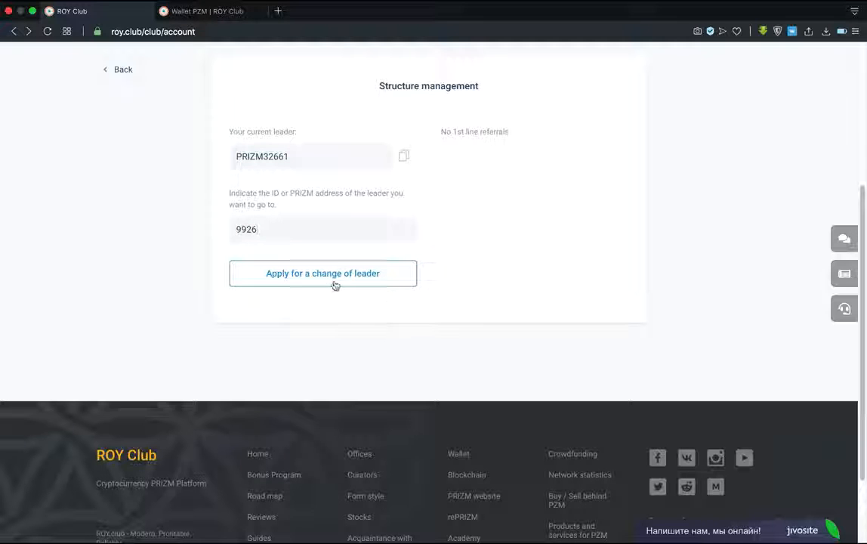
{"action": "left_click", "coordinate": [323, 272]}
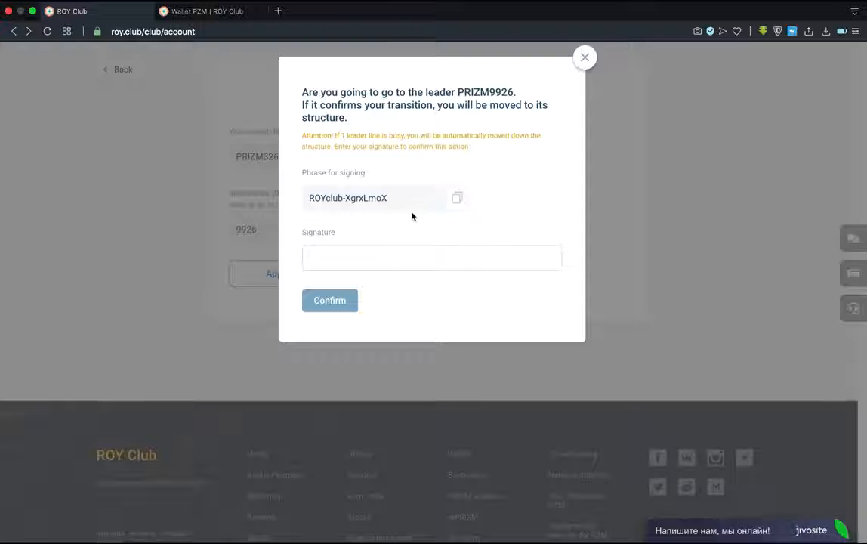
Step: Copy the signing phrase and switch to the PZM wallet tab
{"action": "left_click", "coordinate": [457, 197]}
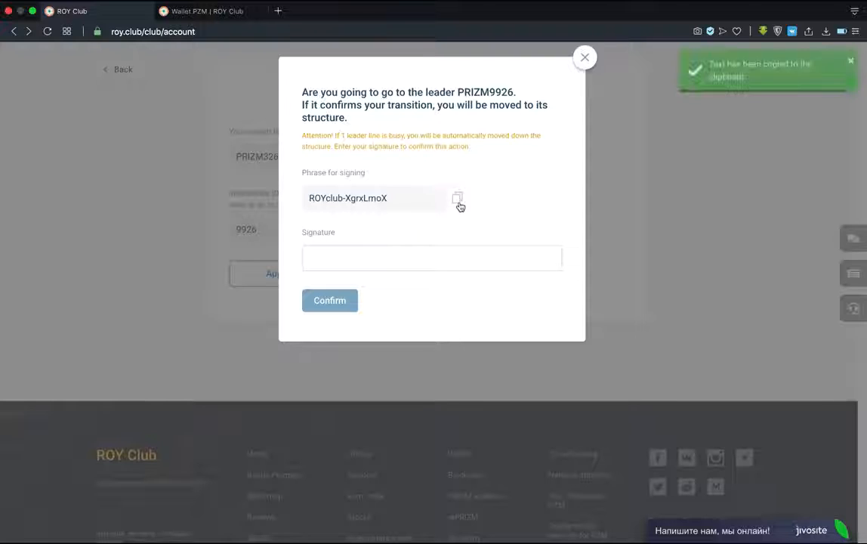
{"action": "left_click", "coordinate": [457, 198]}
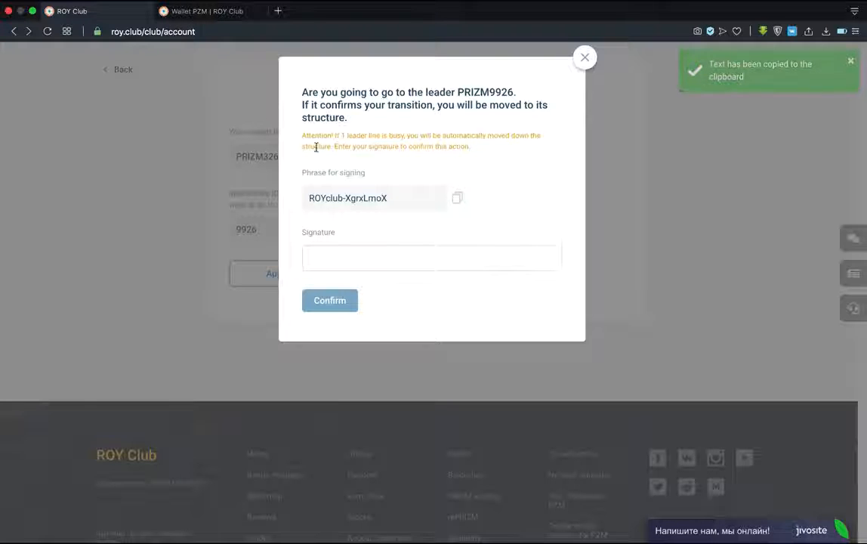
{"action": "left_click", "coordinate": [585, 58]}
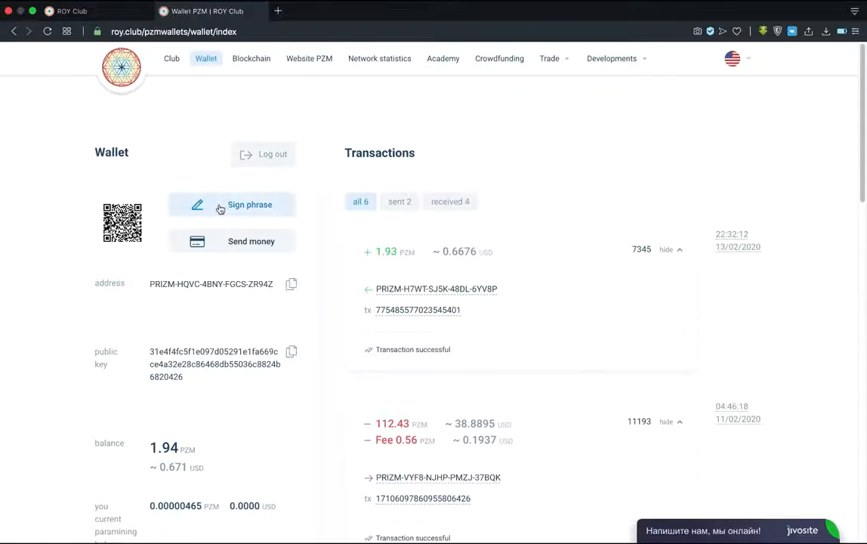
Step: Sign the phrase ROYclub-XgrxLmoX with the wallet mnemonic to generate a signature
{"action": "left_click", "coordinate": [249, 205]}
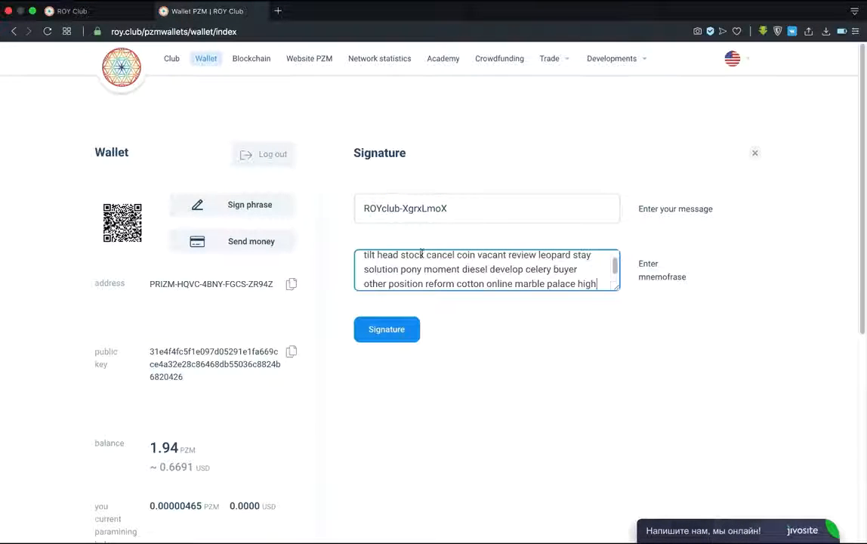
{"action": "left_click", "coordinate": [387, 329]}
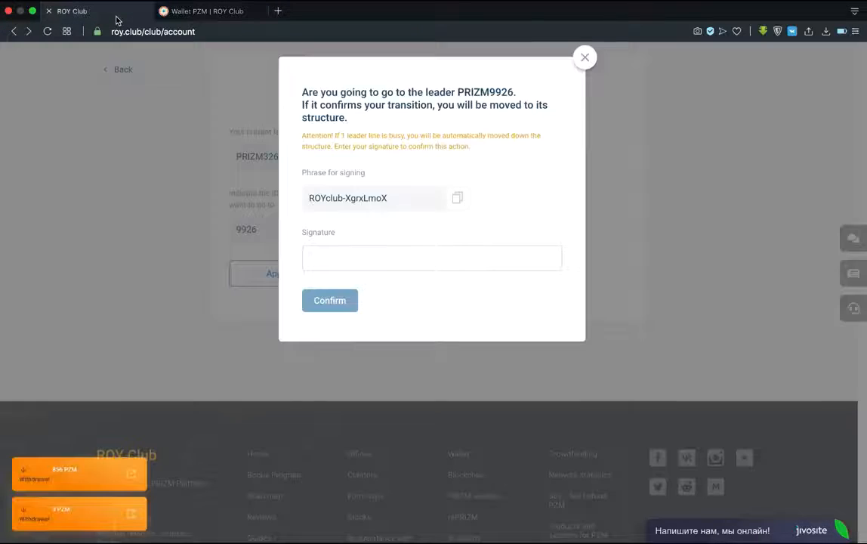
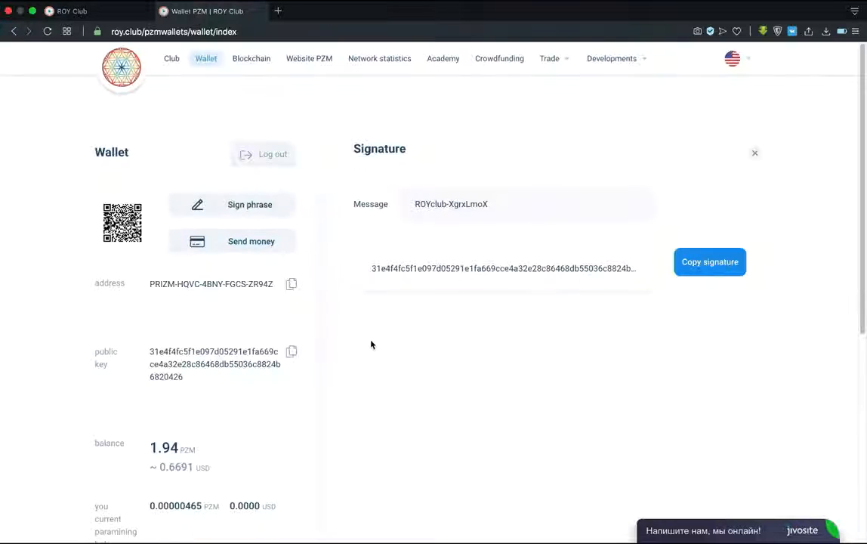
{"action": "mouse_move", "coordinate": [359, 340]}
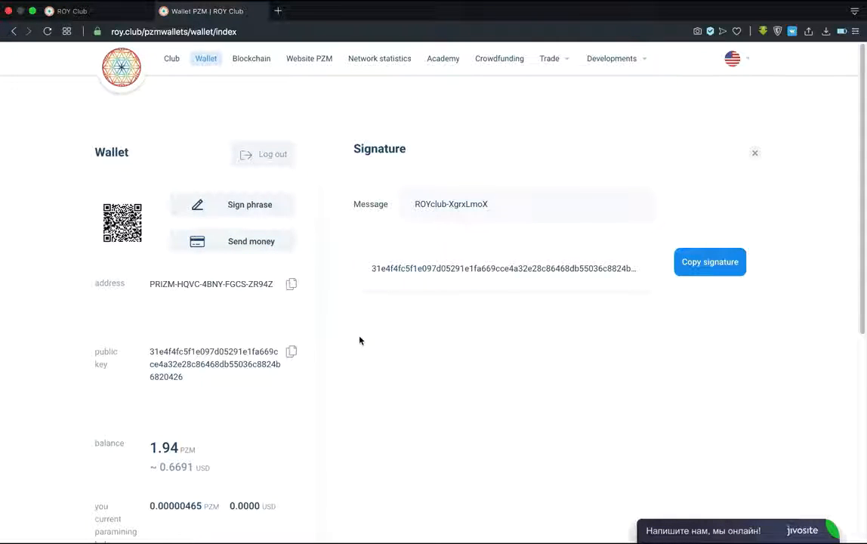
{"action": "mouse_move", "coordinate": [425, 297]}
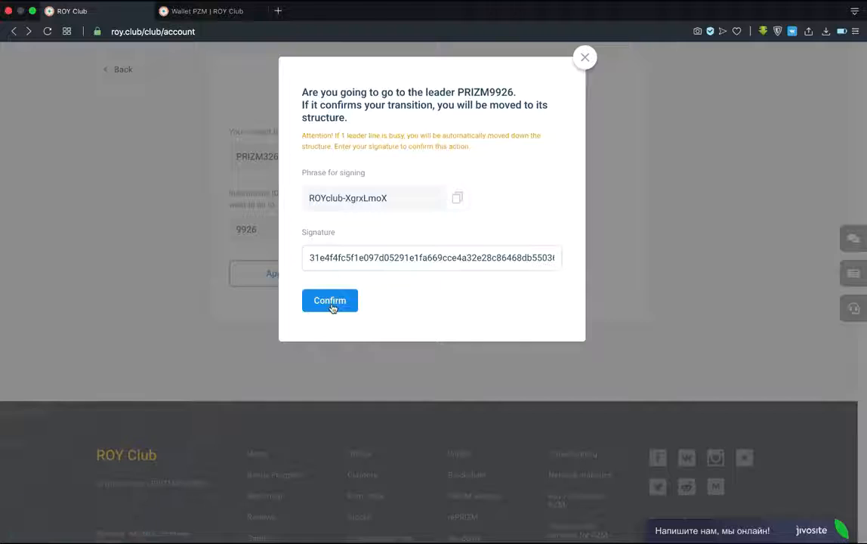
Step: Confirm the PRIZM9926 leader change request using the pasted wallet signature
{"action": "left_click", "coordinate": [329, 299]}
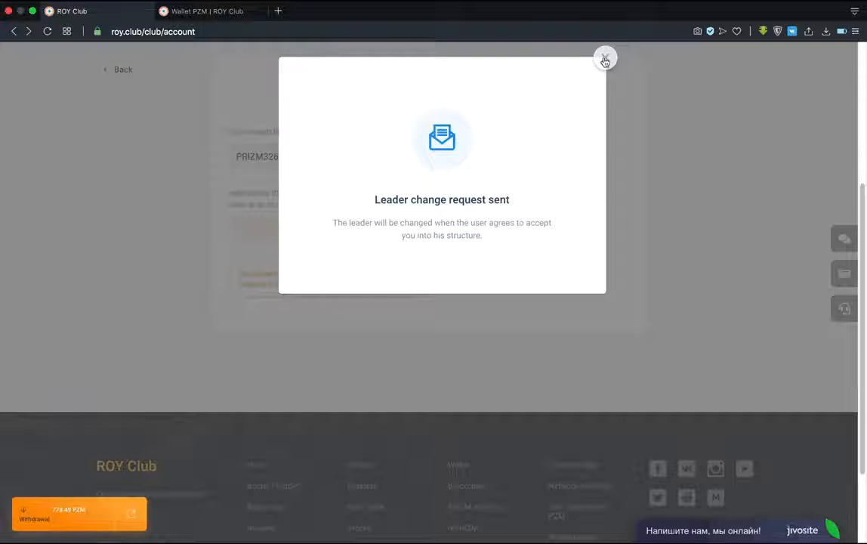
Step: Close the 'Leader change request sent' popup
{"action": "left_click", "coordinate": [604, 59]}
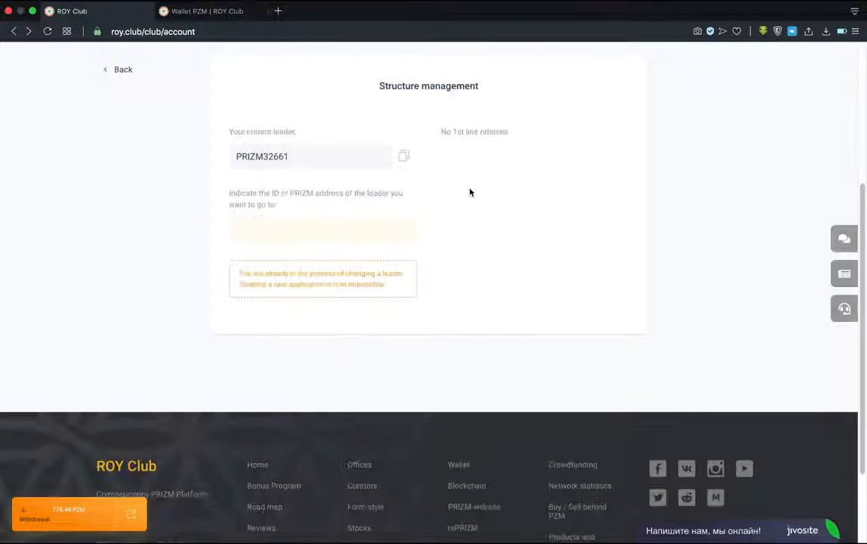